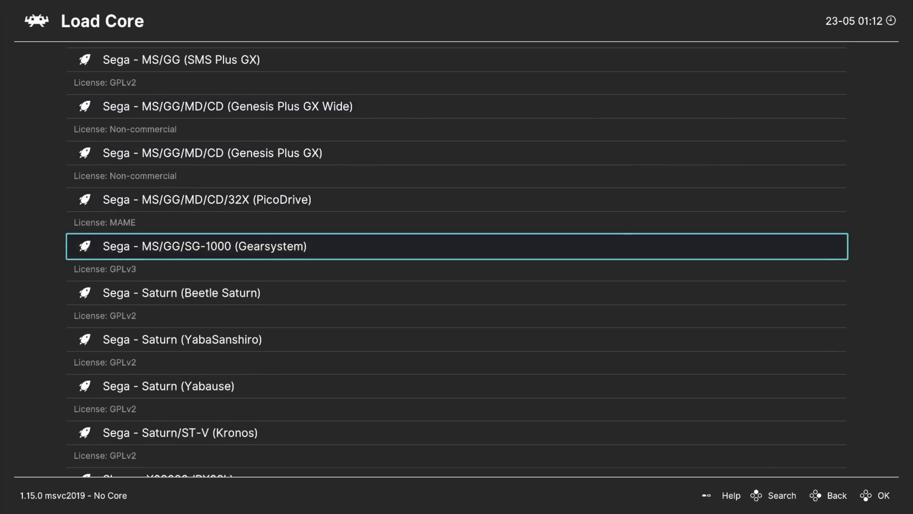
pyautogui.scroll(-3)
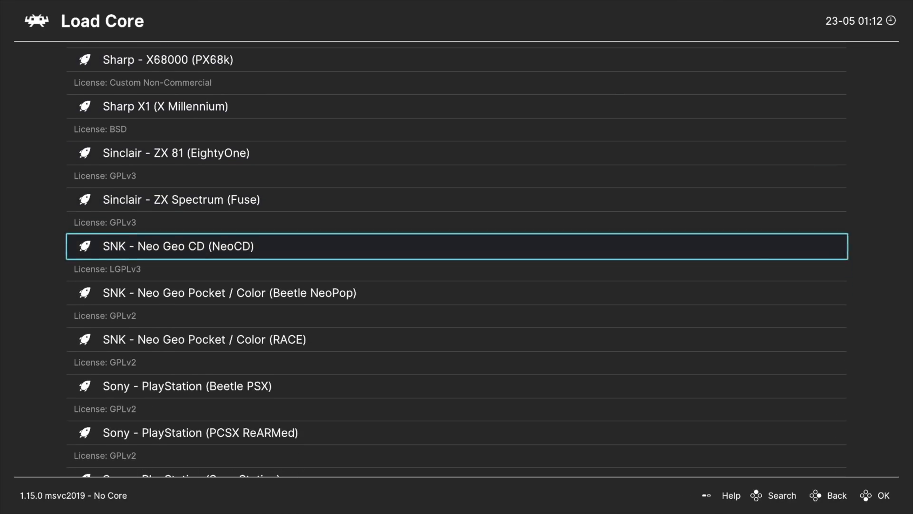
pyautogui.scroll(-3)
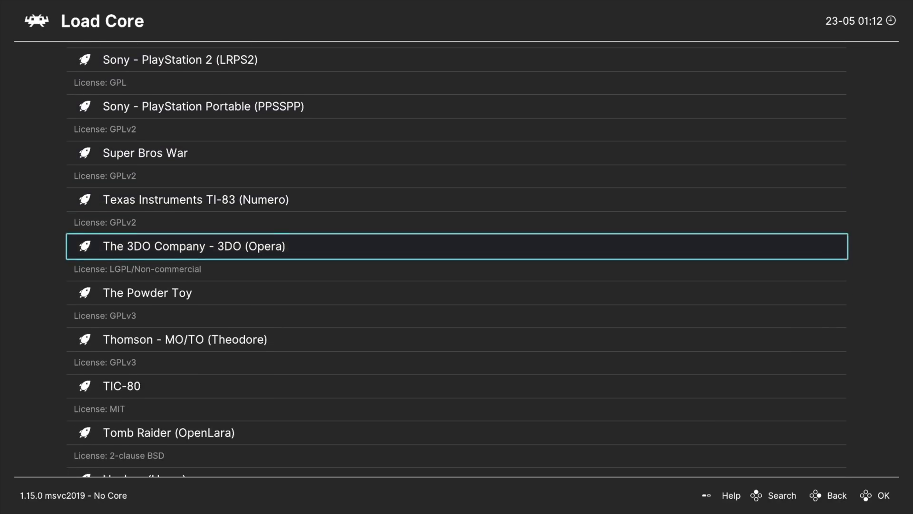